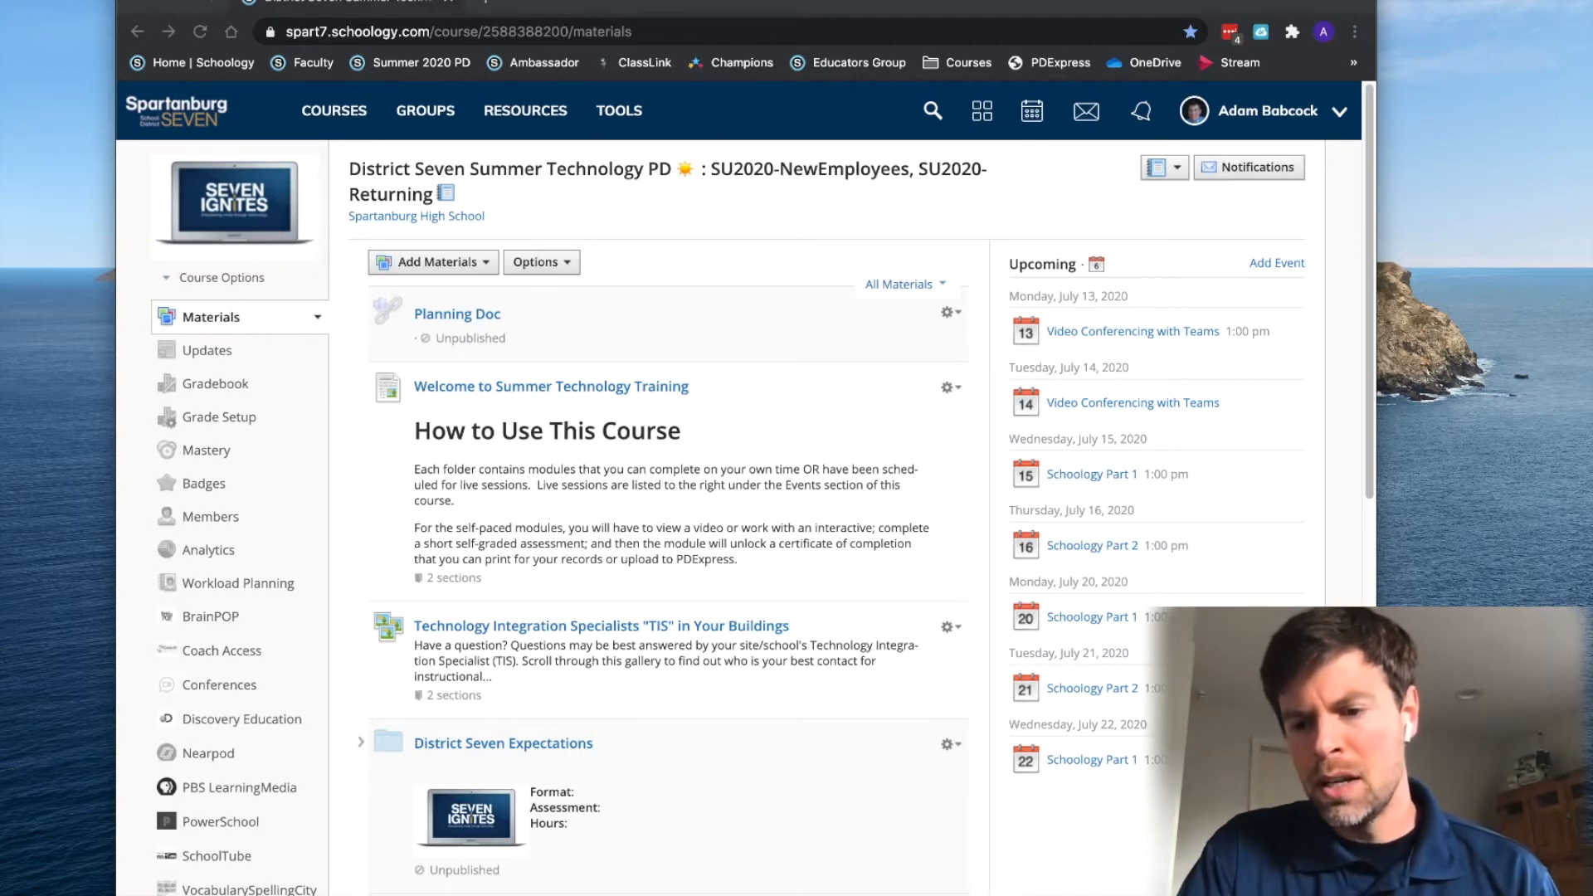
- Switch back, keep the quiz question true/false, and cancel adding a package
key("alt+tab")
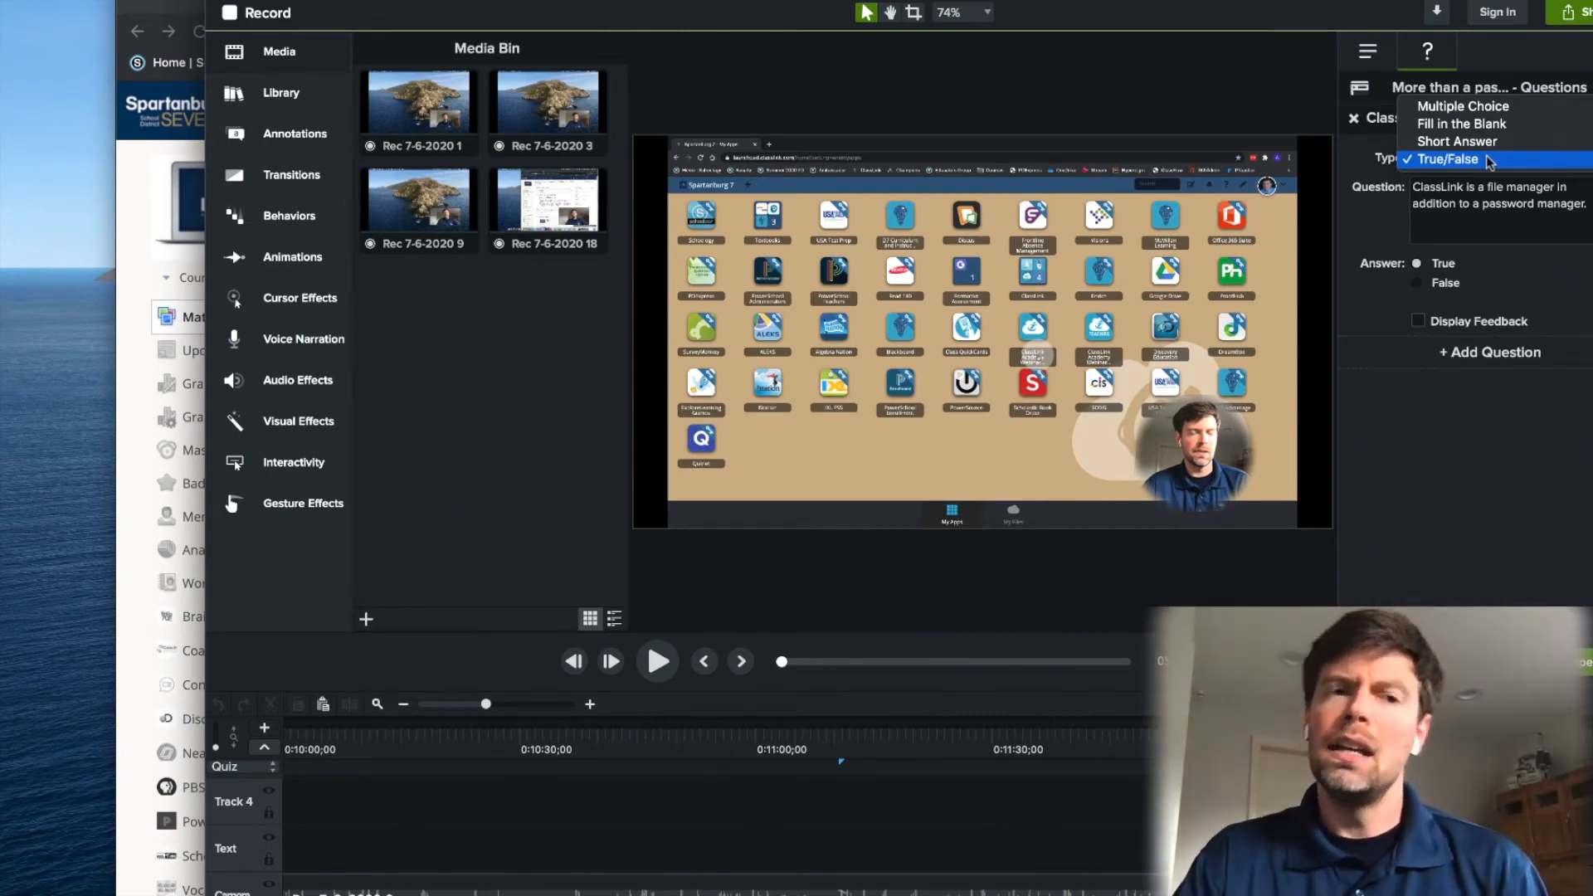
left_click(1447, 160)
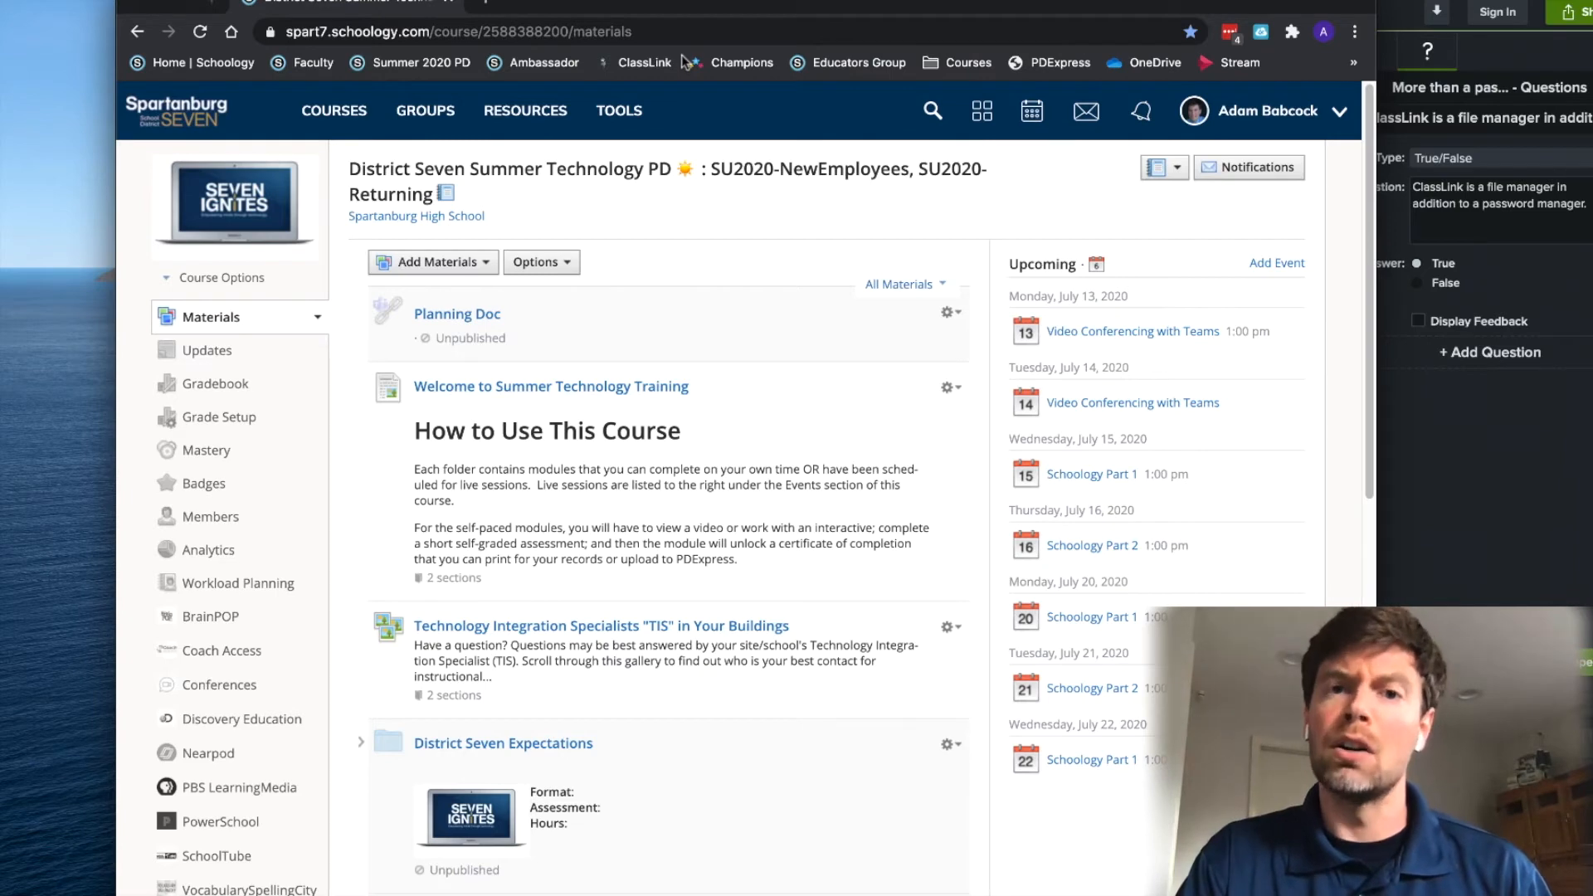
left_click(433, 262)
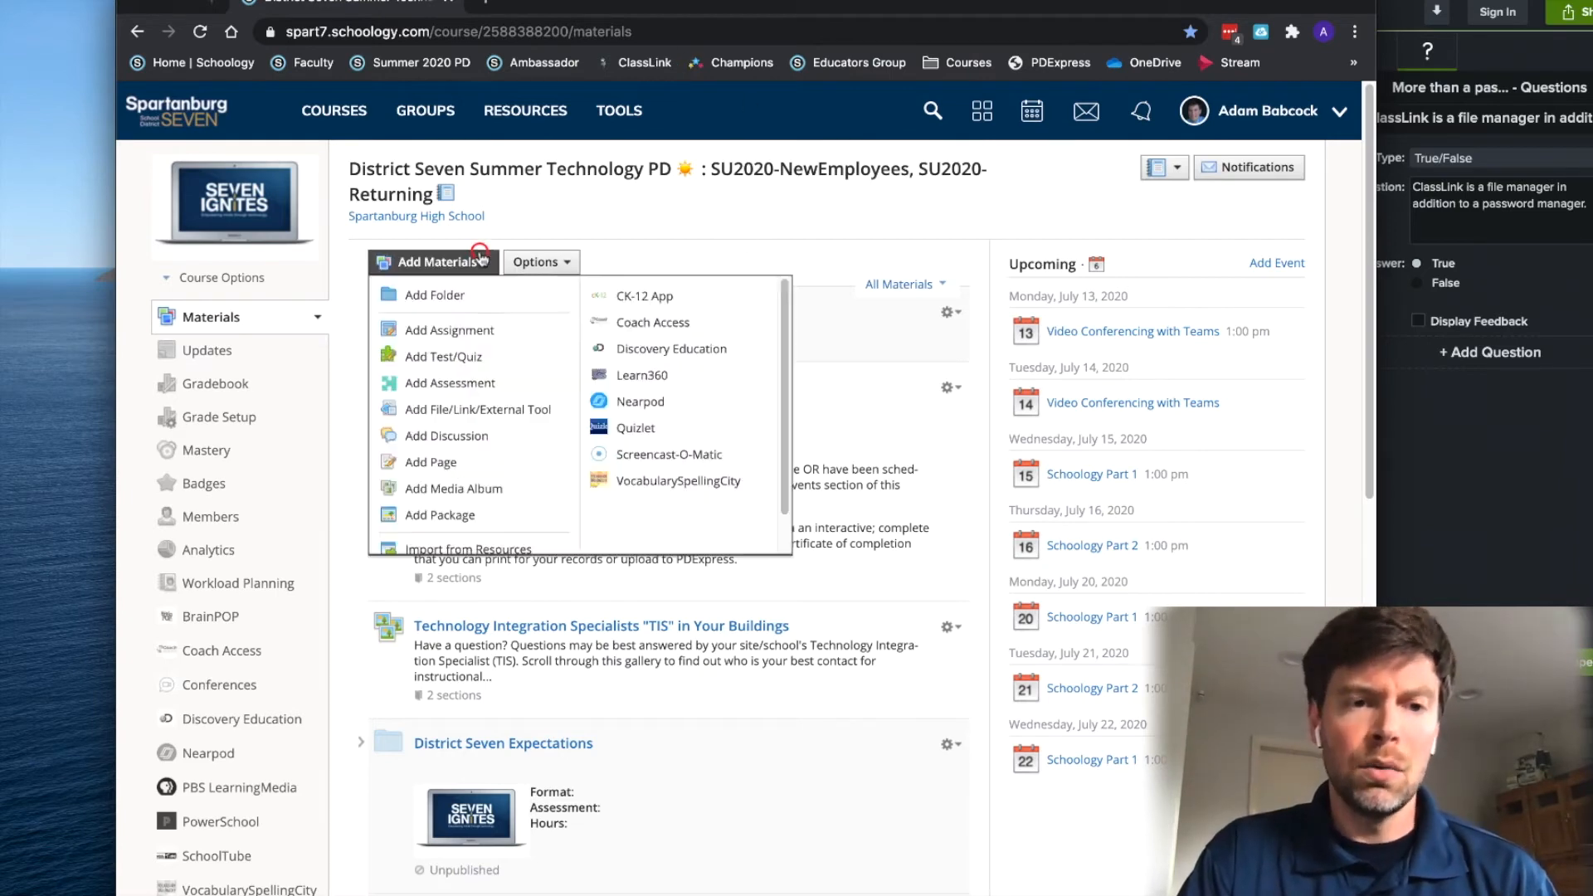
mouse_move(478, 515)
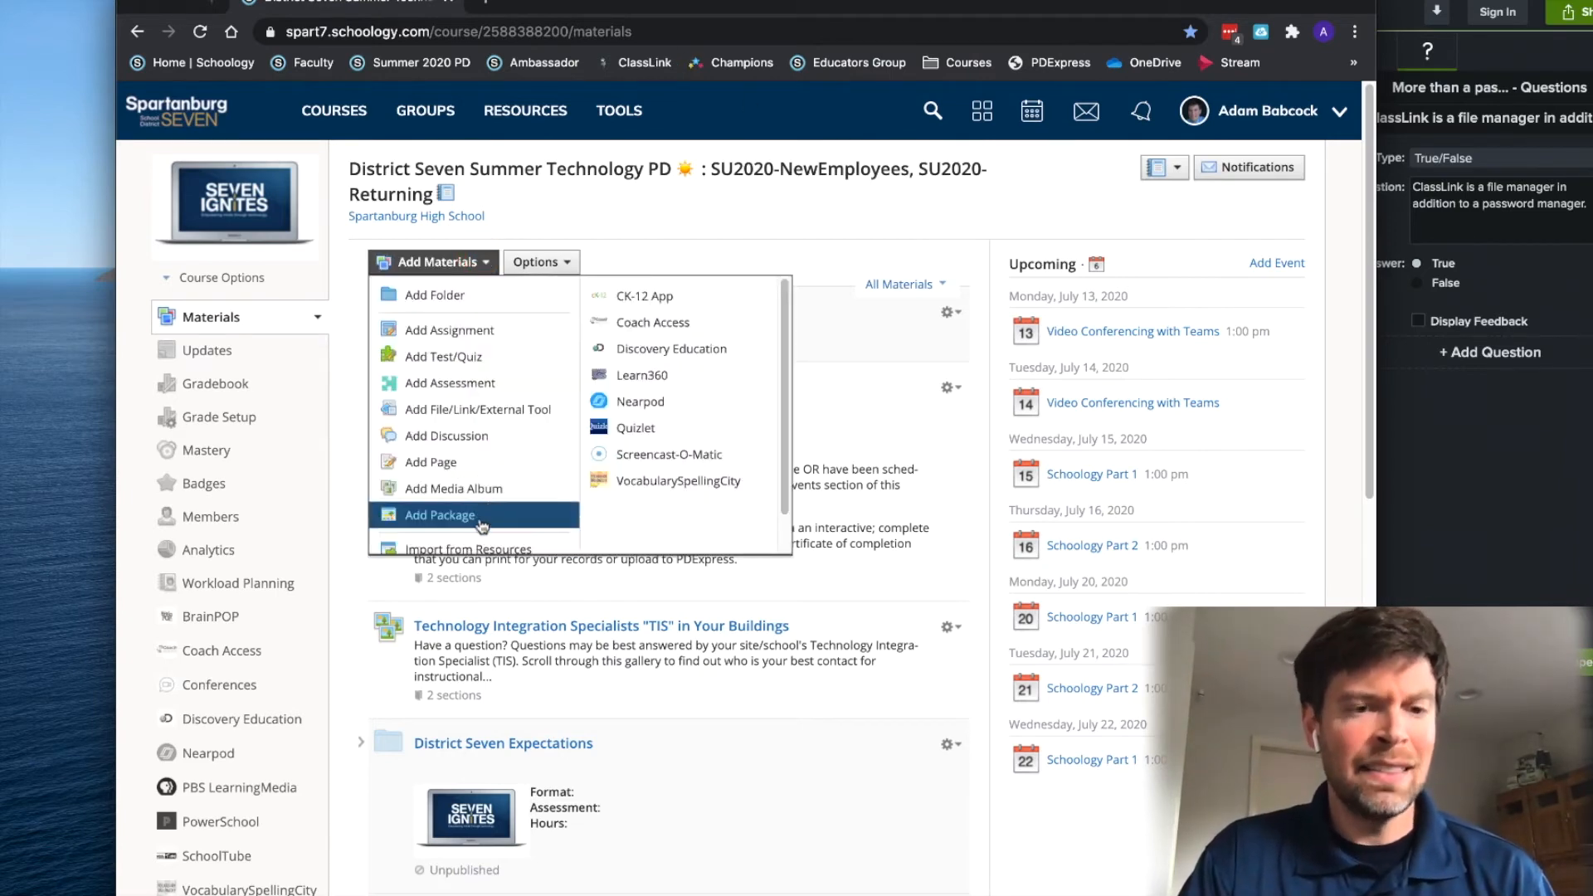
left_click(440, 515)
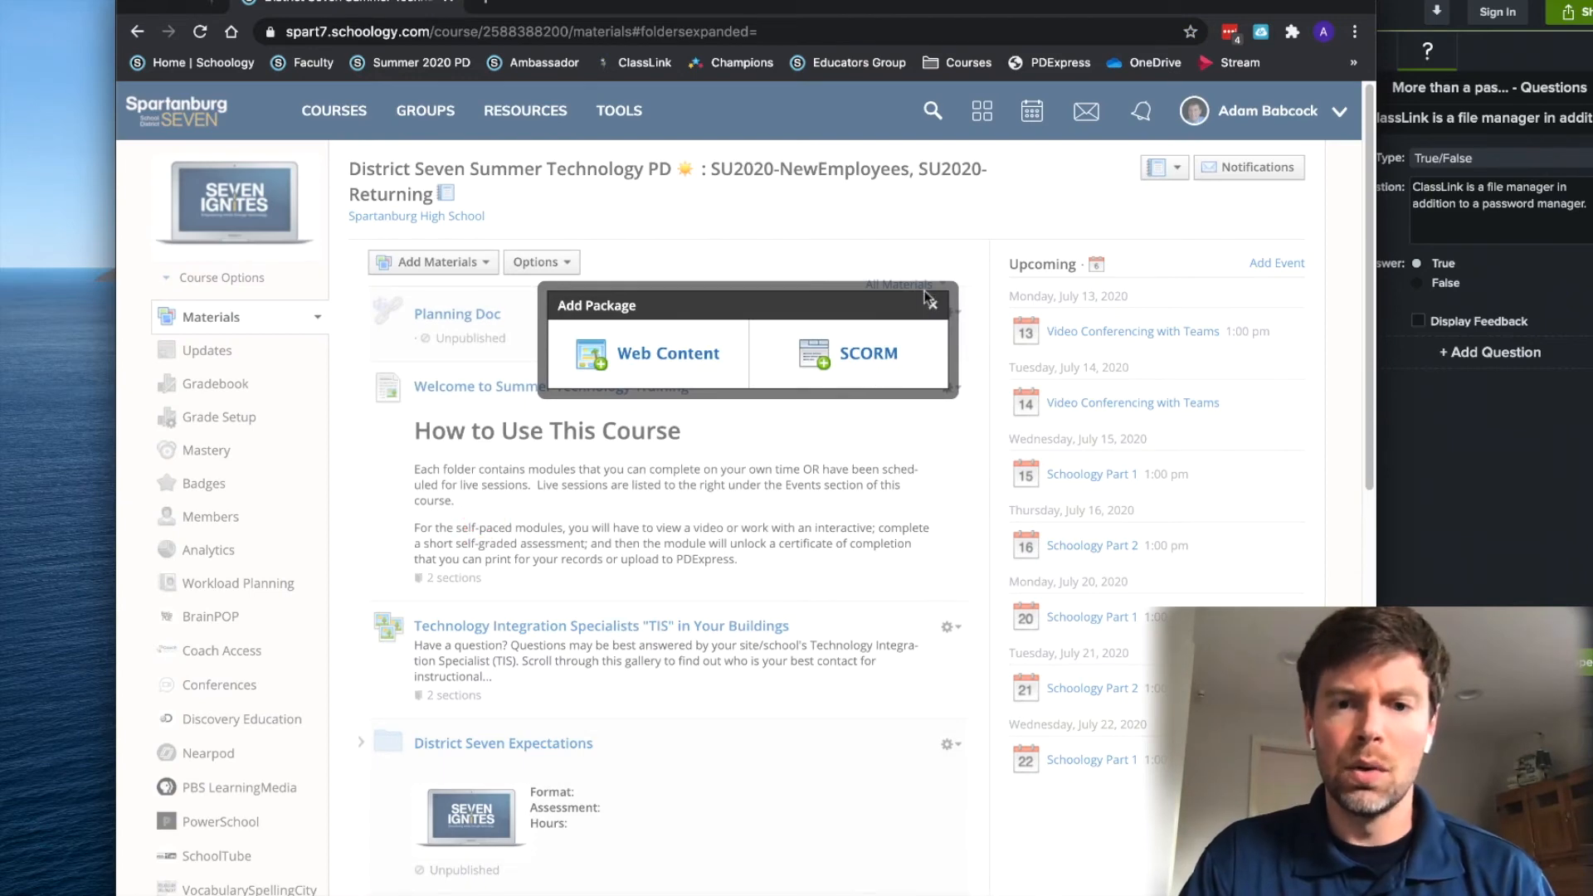
left_click(929, 303)
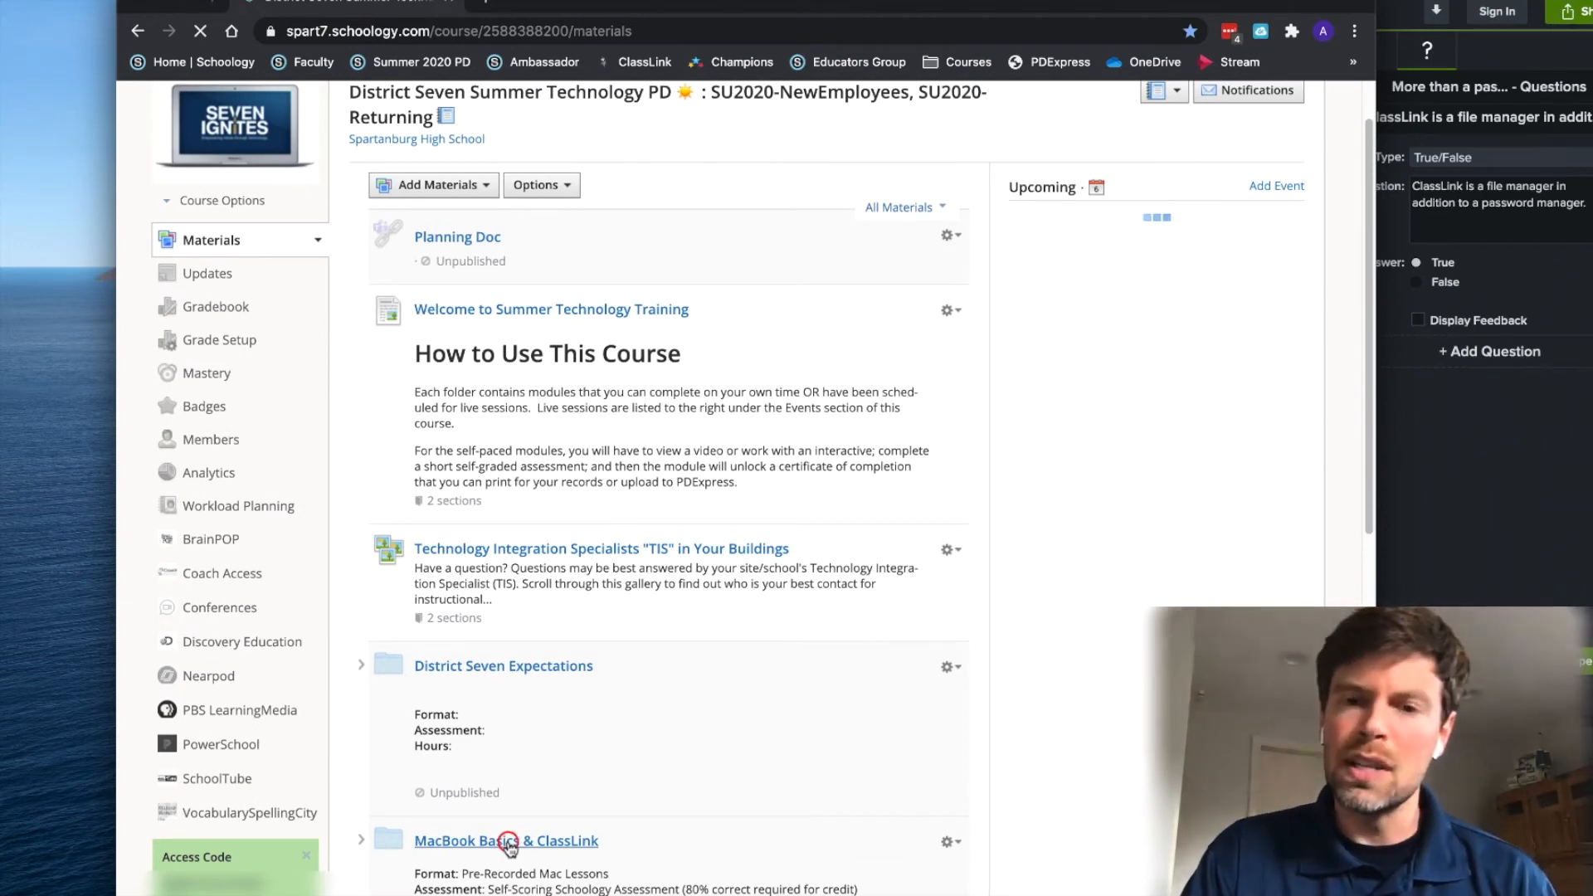
- Enter the MacBook Basics & ClassLink folder and open Part 4/4- Chrome and ClassLink
left_click(506, 840)
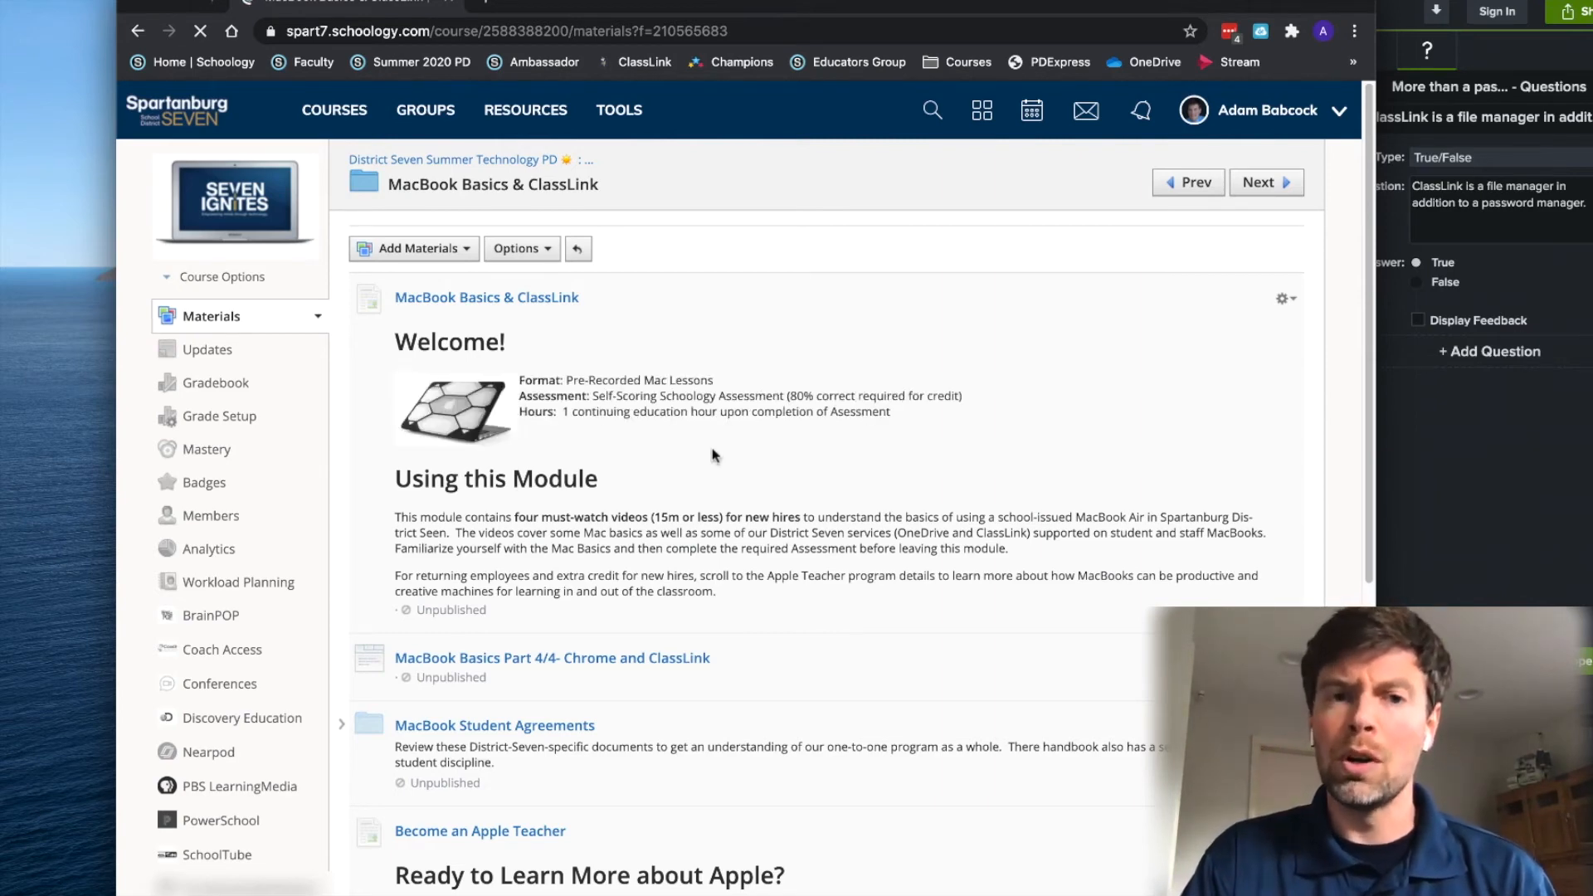
scroll("down", 3)
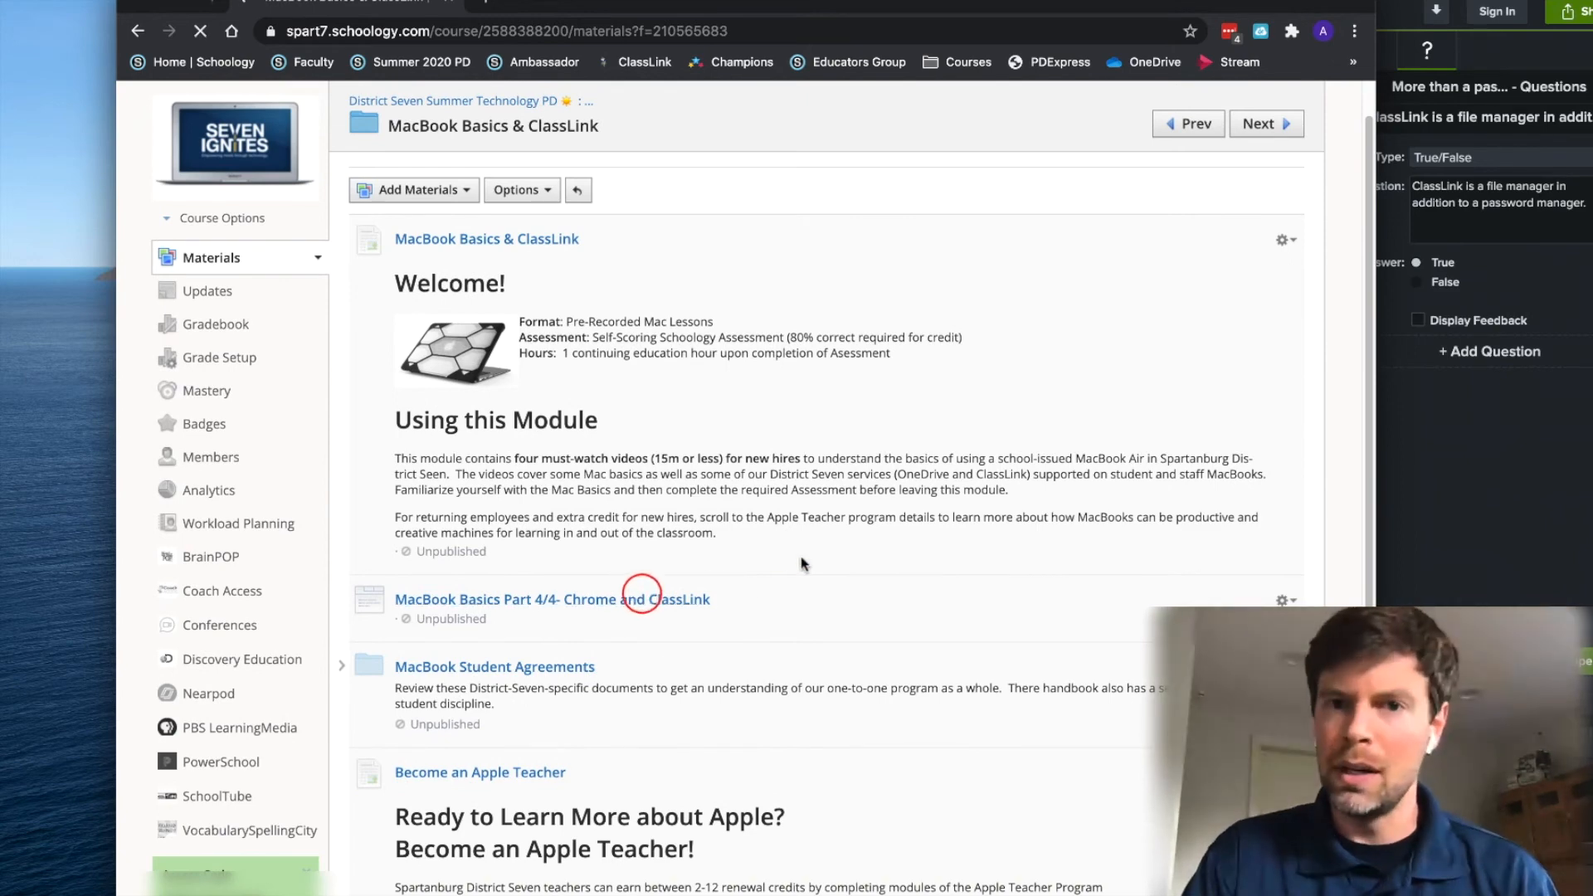
left_click(552, 598)
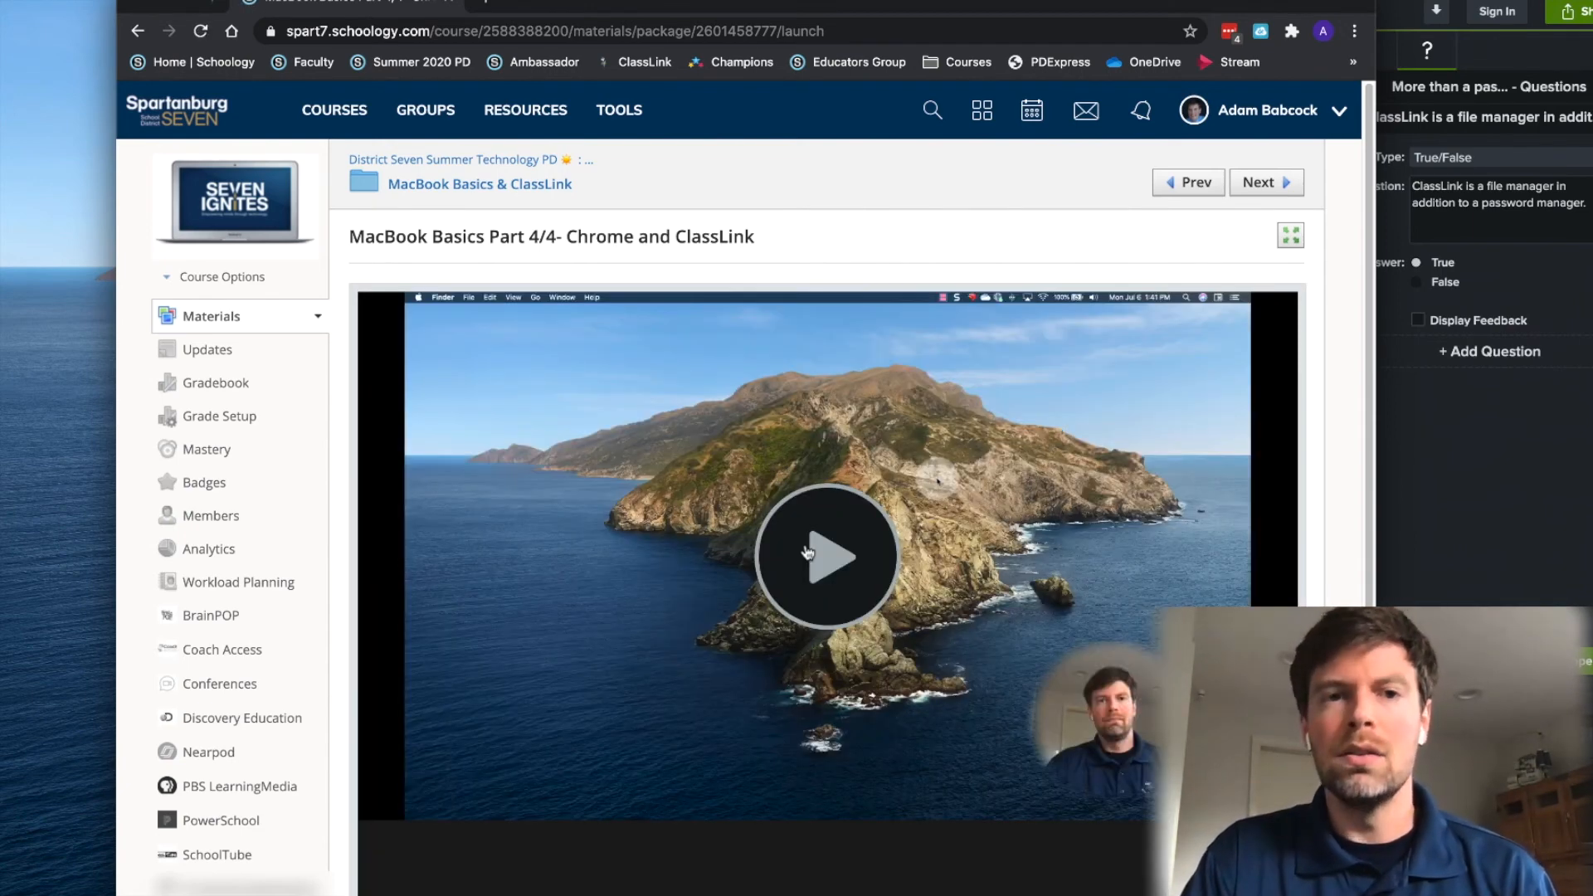
- Start the Chrome and ClassLink video, then show and hide its table of contents
left_click(826, 556)
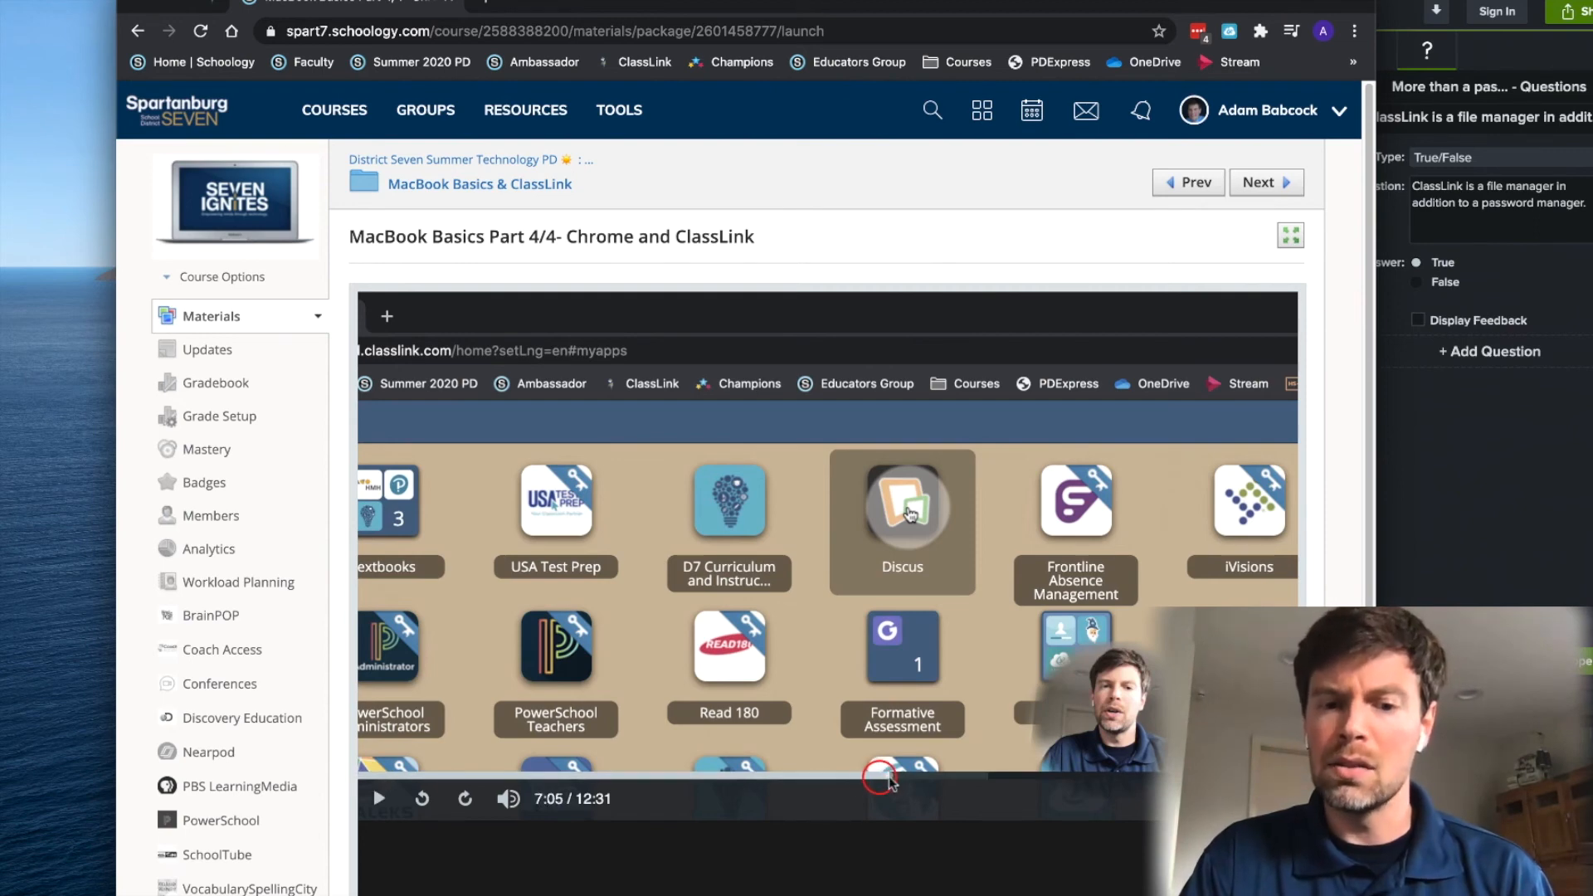
left_click(379, 798)
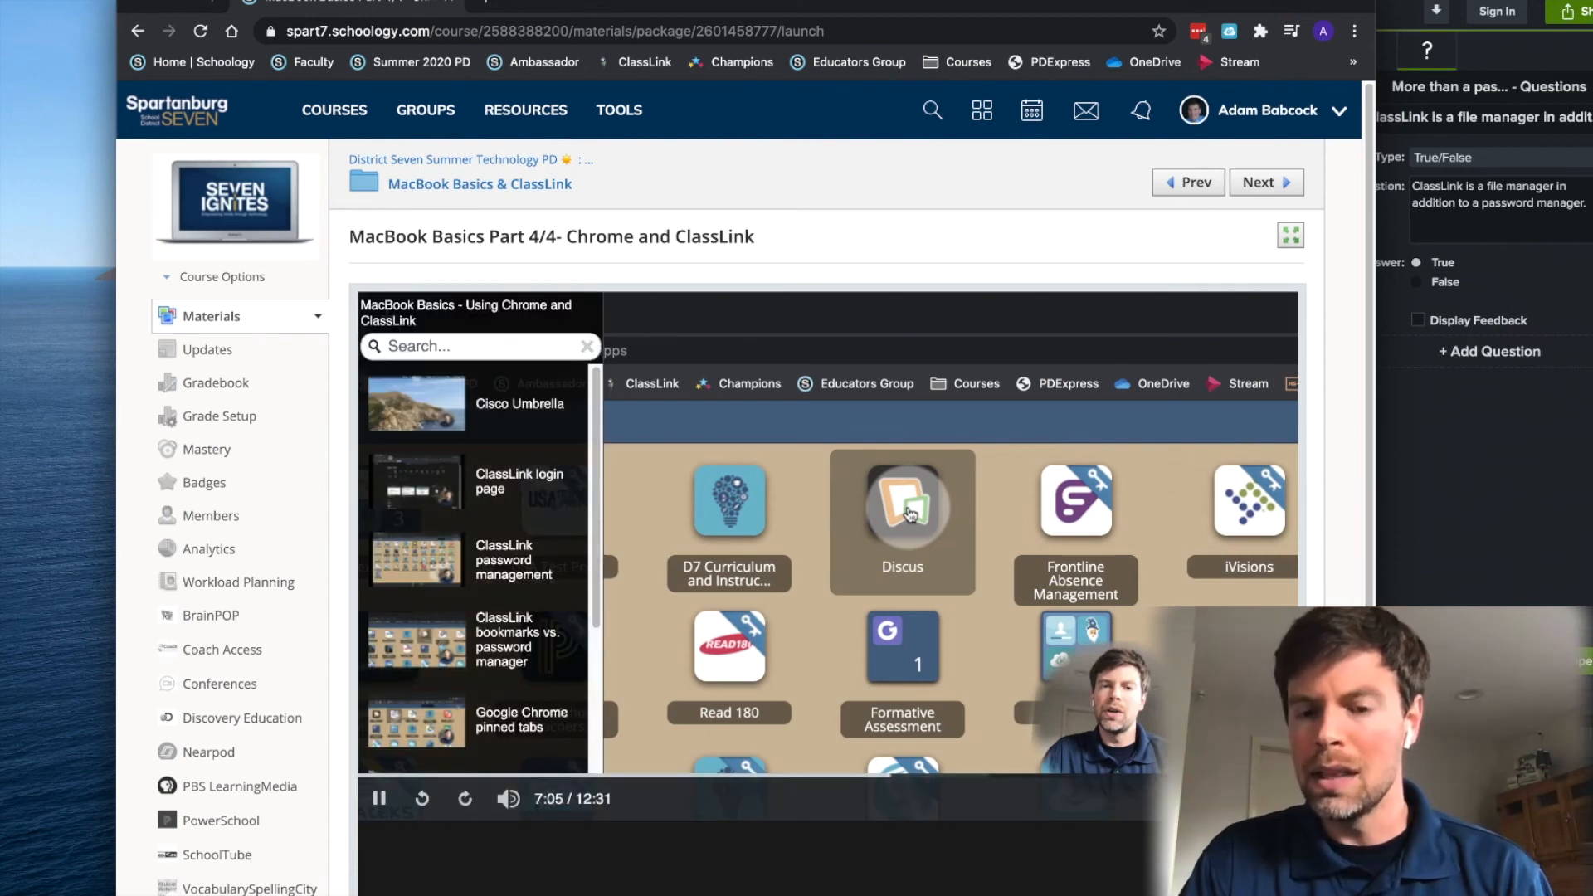
left_click(586, 345)
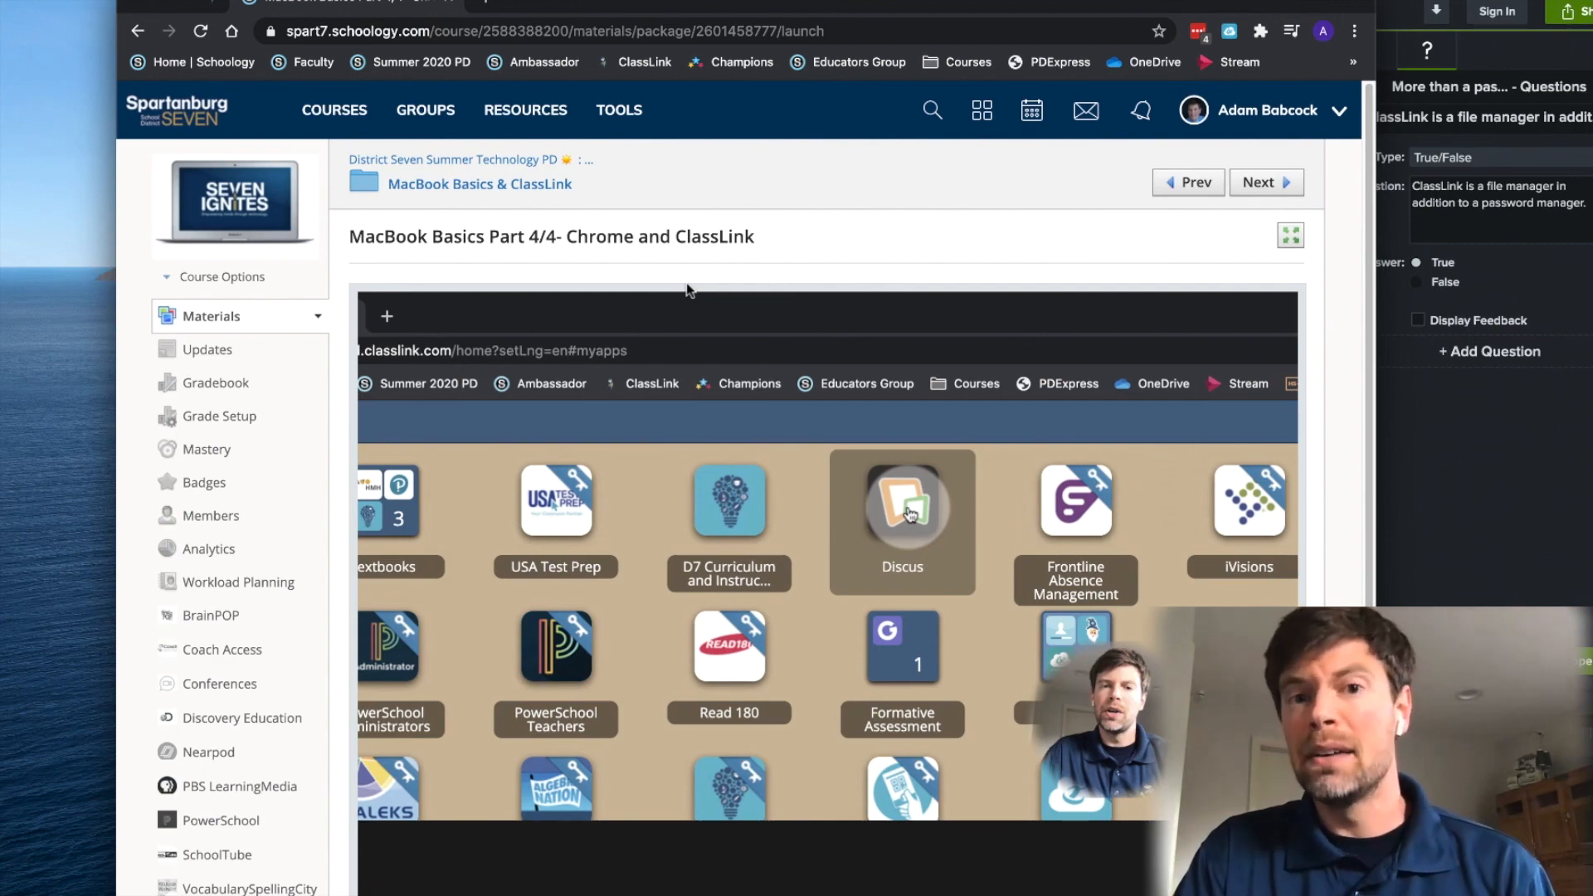
mouse_move(623, 269)
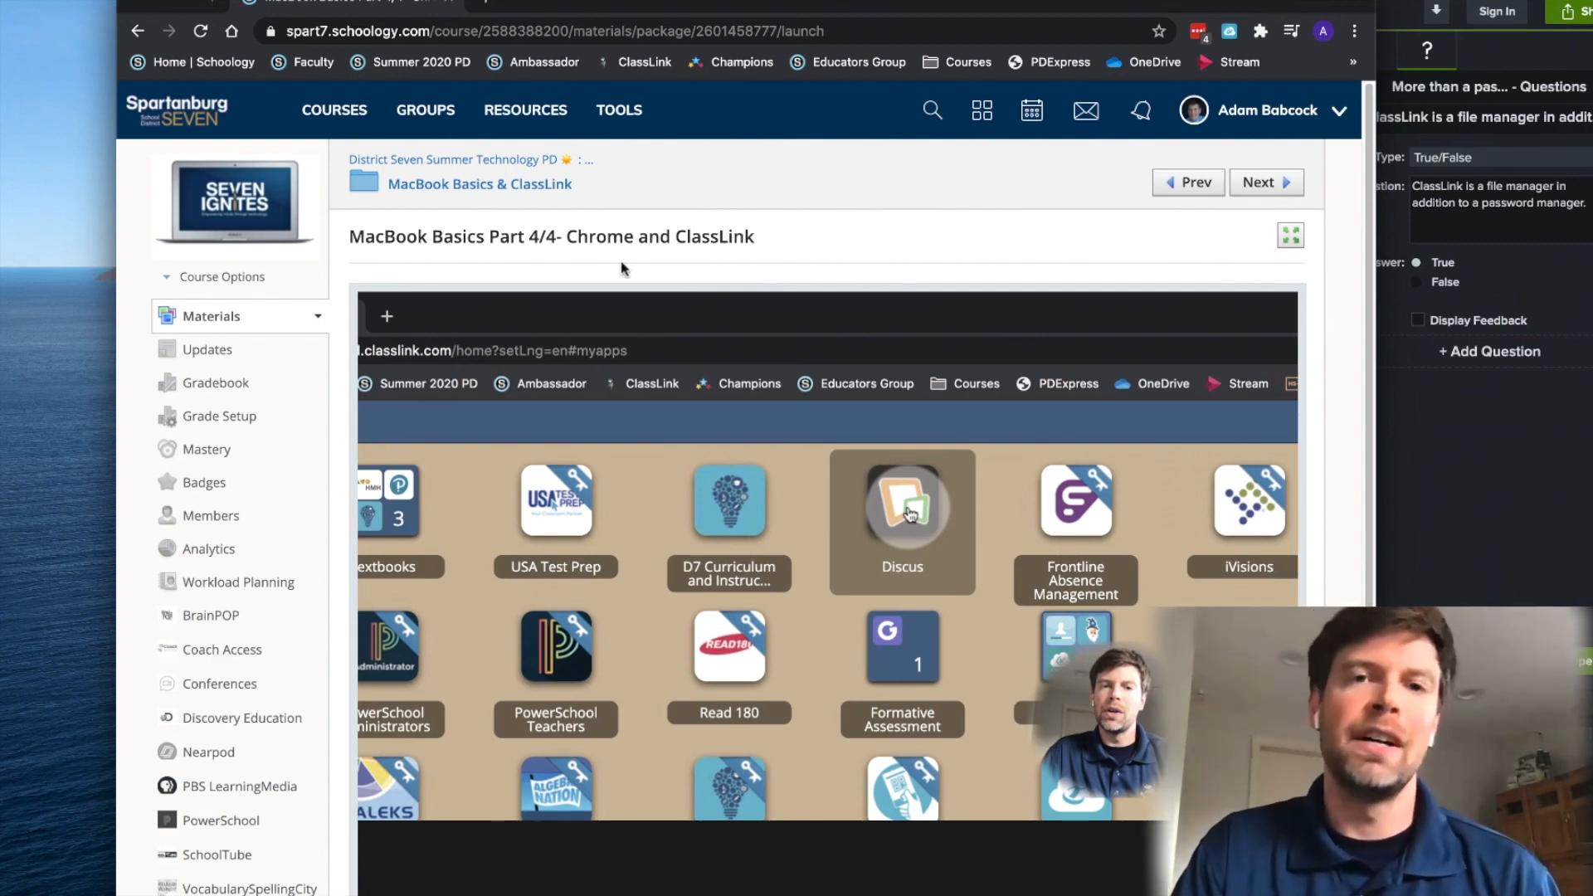